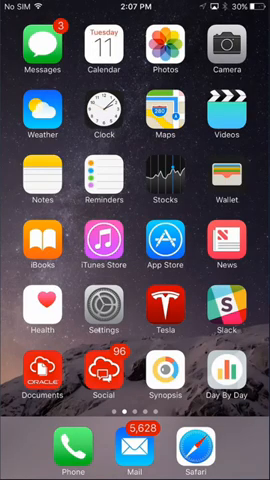
Launch Oracle Day by Day from the home screen to begin a revenue search
{"action": "left_click", "coordinate": [229, 373]}
{"action": "type", "text": "r"}
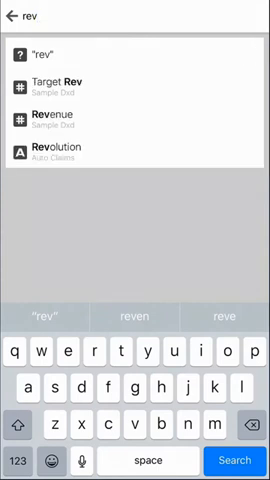
Search Revenue for TV in 2012 to get the 4,496,292 KPI card
{"action": "type", "text": "evenue"}
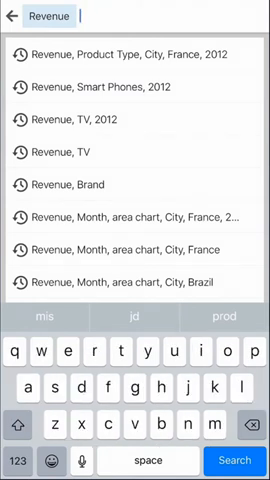
{"action": "type", "text": "tvs"}
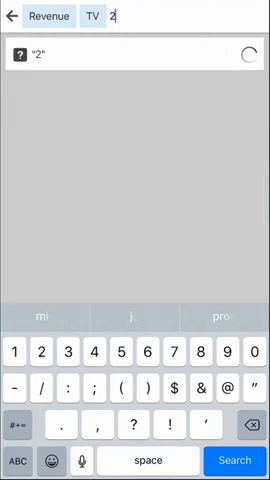
{"action": "type", "text": "013"}
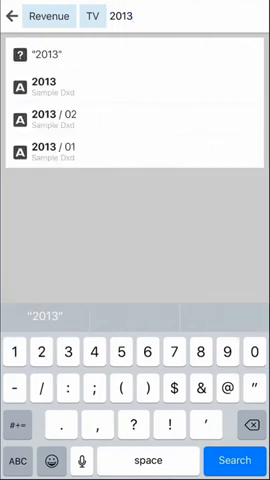
{"action": "type", "text": "2012"}
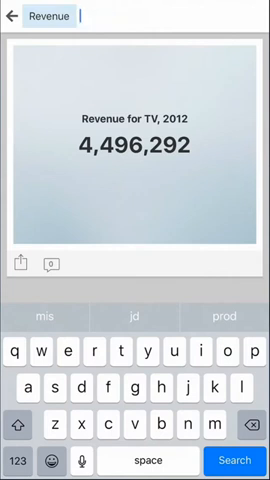
Extend the Revenue query with Product Type and City for France, 2012
{"action": "type", "text": "p"}
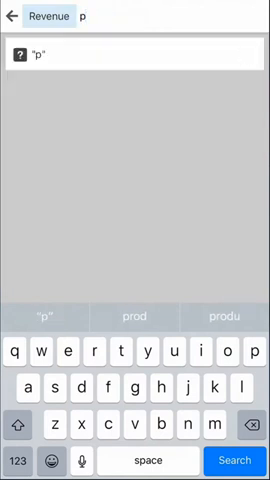
{"action": "type", "text": "roduct Type"}
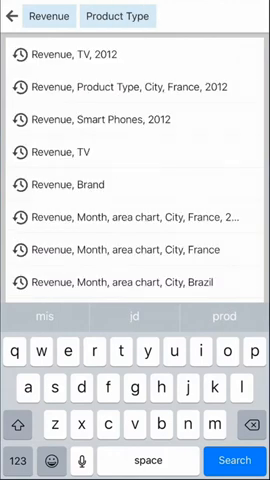
{"action": "type", "text": "City France 2012"}
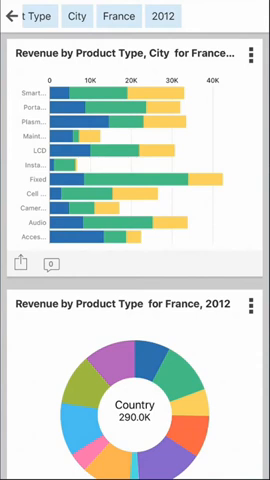
{"action": "scroll", "scroll_direction": "down", "scroll_amount": 3}
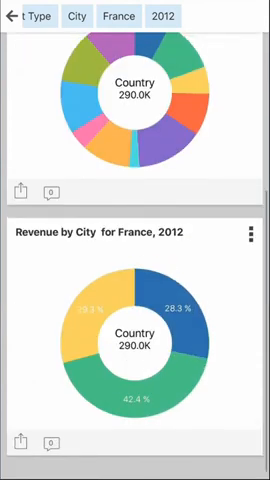
{"action": "scroll", "scroll_direction": "down", "scroll_amount": 3}
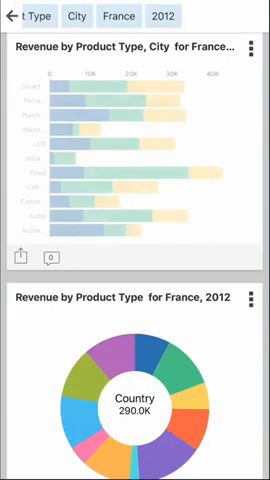
{"action": "scroll", "scroll_direction": "down", "scroll_amount": 3}
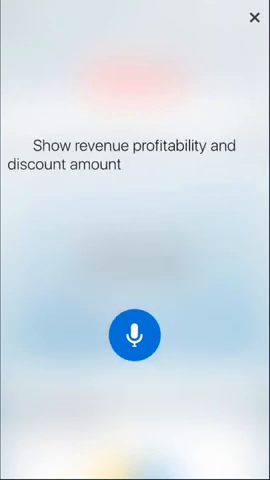
Speak the query for discount amount, revenue and profit margin by city for Italy TVs
{"action": "left_click", "coordinate": [135, 334]}
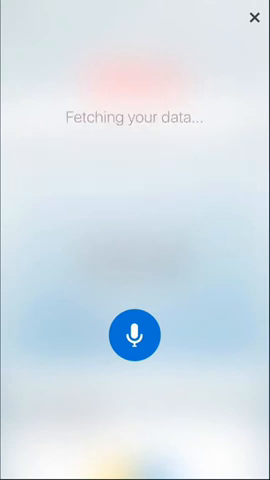
{"action": "left_click", "coordinate": [135, 333]}
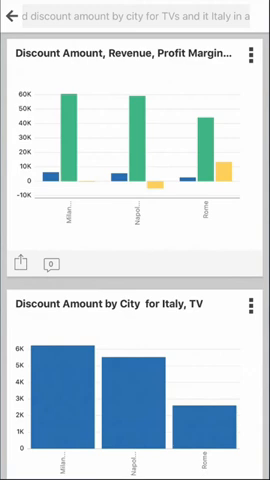
View the Italy chart full screen, return, and reveal its Bring Back and Add to Feed options
{"action": "scroll", "scroll_direction": "down", "scroll_amount": 3}
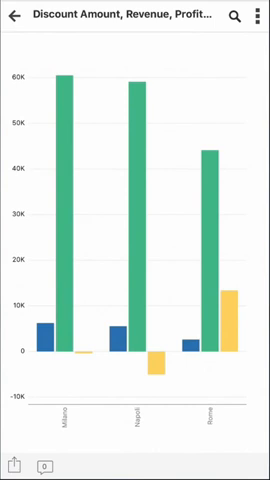
{"action": "left_click", "coordinate": [230, 300]}
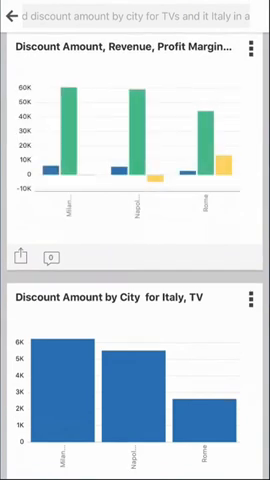
{"action": "left_click", "coordinate": [135, 16]}
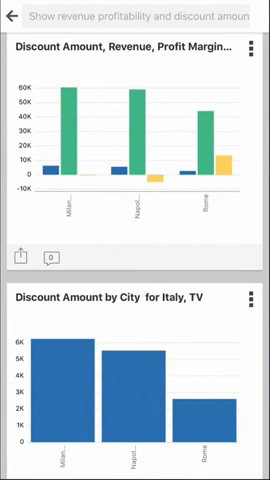
{"action": "scroll", "scroll_direction": "down", "scroll_amount": 3}
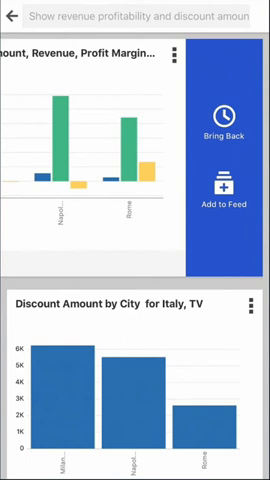
Choose Bring Back on the Italy chart to open the Choose Location map
{"action": "left_click", "coordinate": [228, 120]}
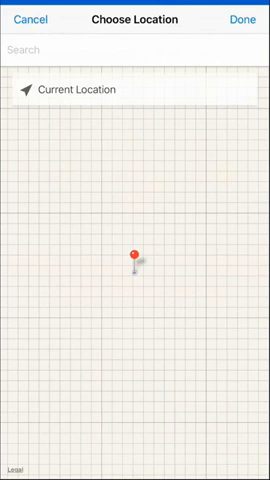
Search 'ita' and set Italy (country) as the chart's bring-back location
{"action": "left_click", "coordinate": [135, 51]}
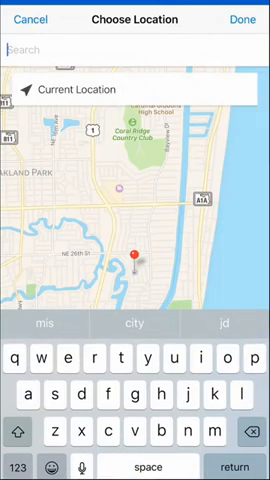
{"action": "type", "text": "italy"}
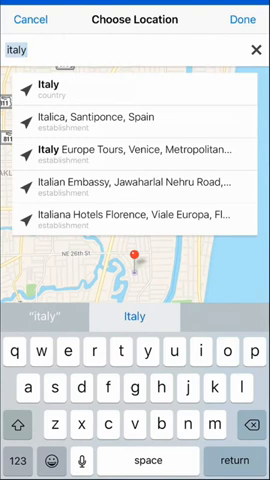
{"action": "left_click", "coordinate": [56, 91]}
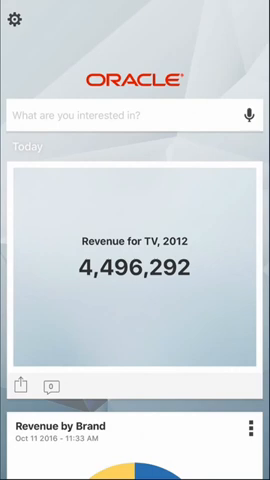
{"action": "scroll", "scroll_direction": "down", "scroll_amount": 3}
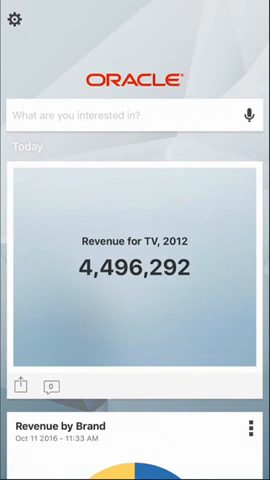
{"action": "scroll", "scroll_direction": "down", "scroll_amount": 3}
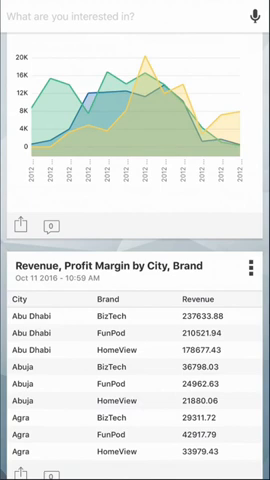
Share the France 2012 Revenue by Month chart to Crew, commenting 'Take a look at this'
{"action": "scroll", "scroll_direction": "down", "scroll_amount": 3}
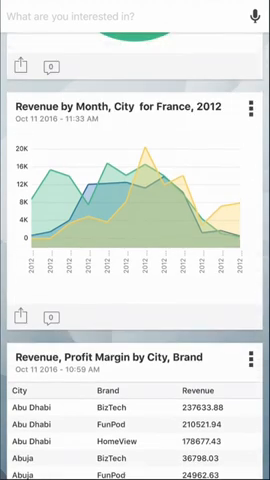
{"action": "left_click", "coordinate": [18, 67]}
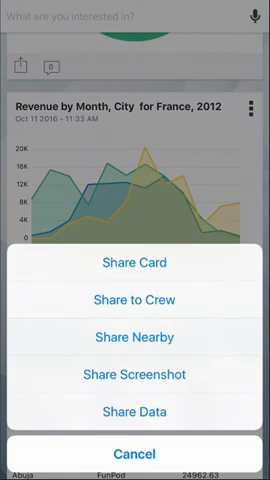
{"action": "left_click", "coordinate": [135, 303]}
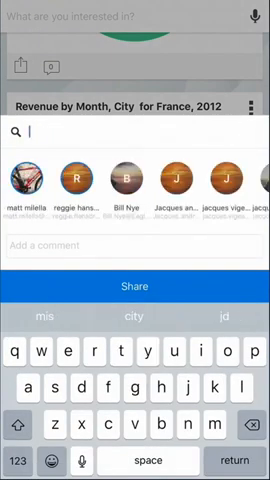
{"action": "type", "text": "Take"}
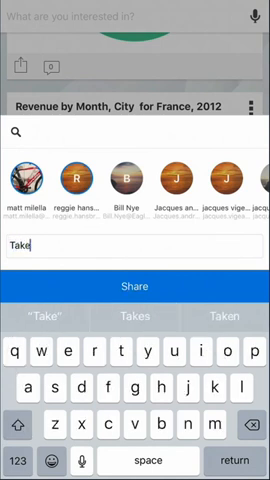
{"action": "type", "text": "a look t"}
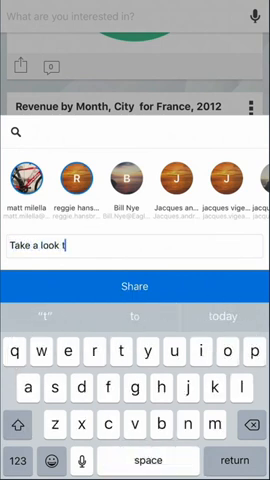
{"action": "type", "text": "at this"}
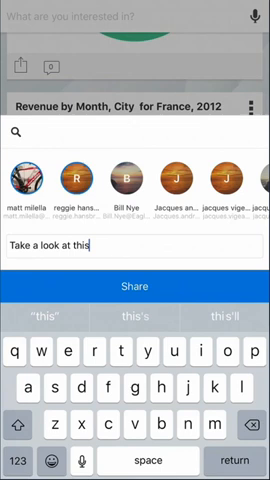